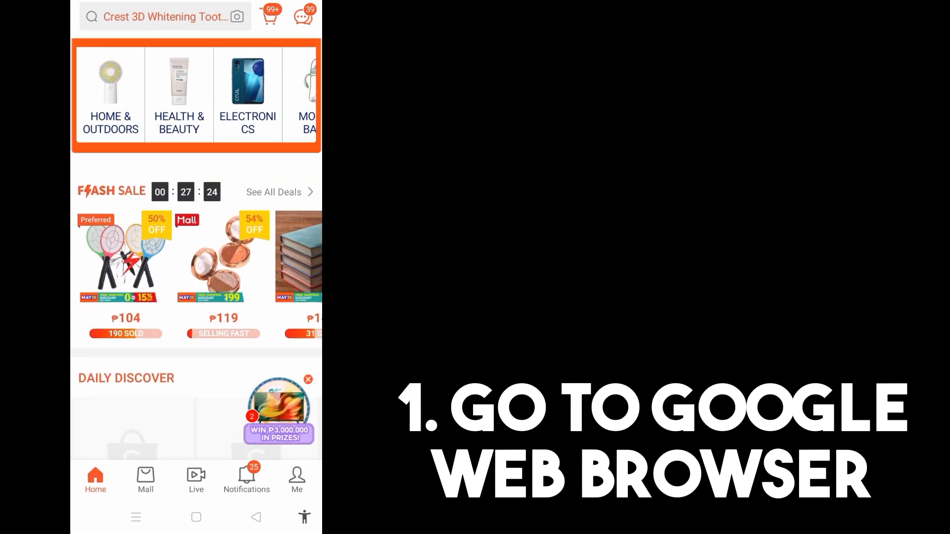
Scroll through the Shopee home feed before leaving the app.
{"action": "scroll", "scroll_direction": "down", "scroll_amount": 3}
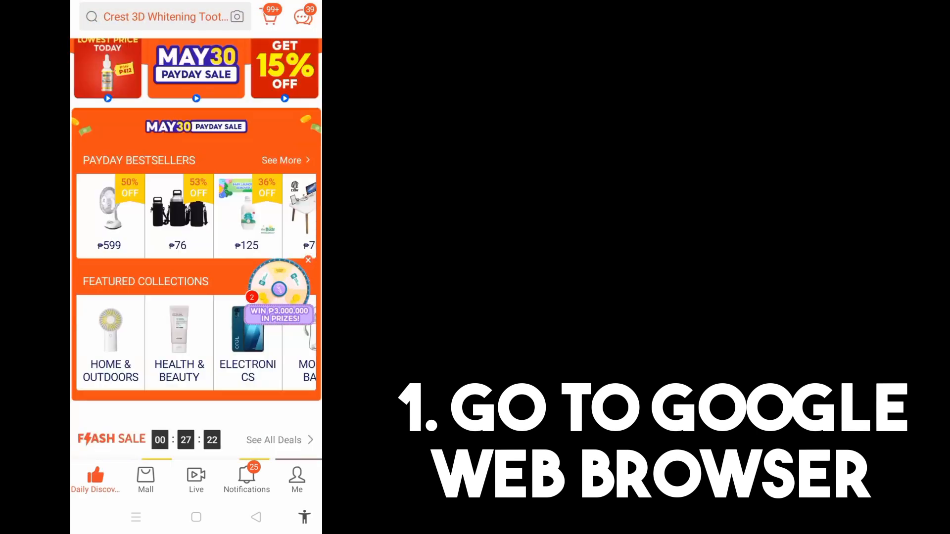
{"action": "scroll", "scroll_direction": "down", "scroll_amount": 3}
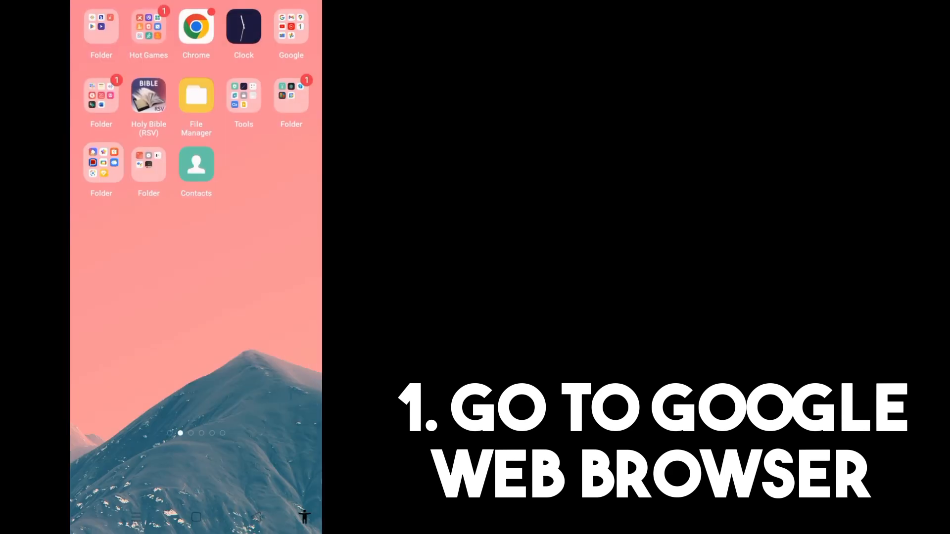
Open Chrome and scroll Google results for Shopee customer service to the Singapore pages.
{"action": "left_click", "coordinate": [196, 27]}
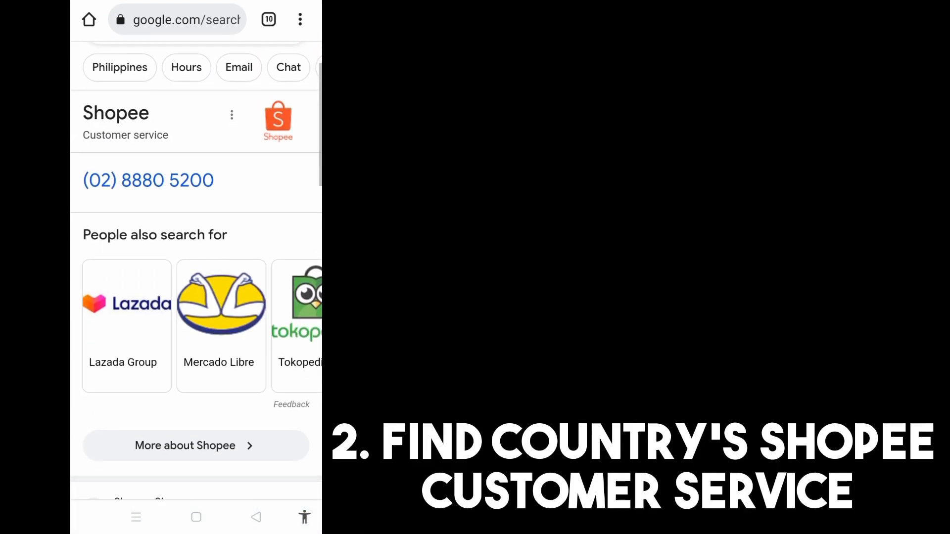
{"action": "scroll", "scroll_direction": "down", "scroll_amount": 3}
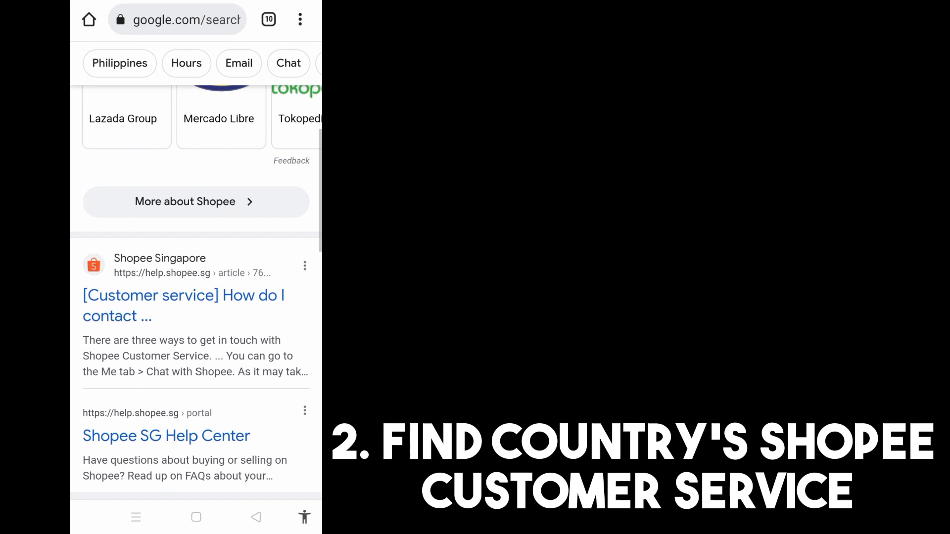
Open the Shopee SG Help Center result and scroll down to Customer Service options.
{"action": "left_click", "coordinate": [165, 436]}
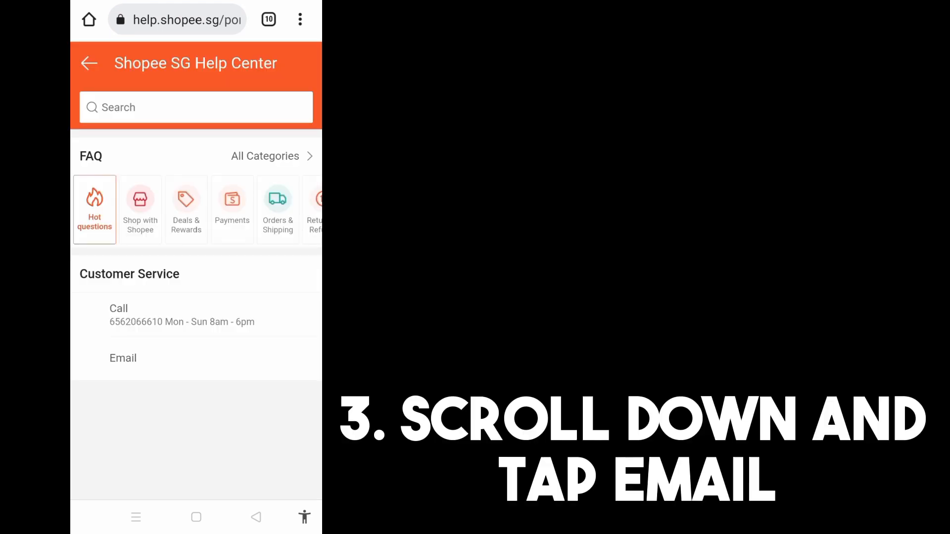
{"action": "scroll", "scroll_direction": "down", "scroll_amount": 3}
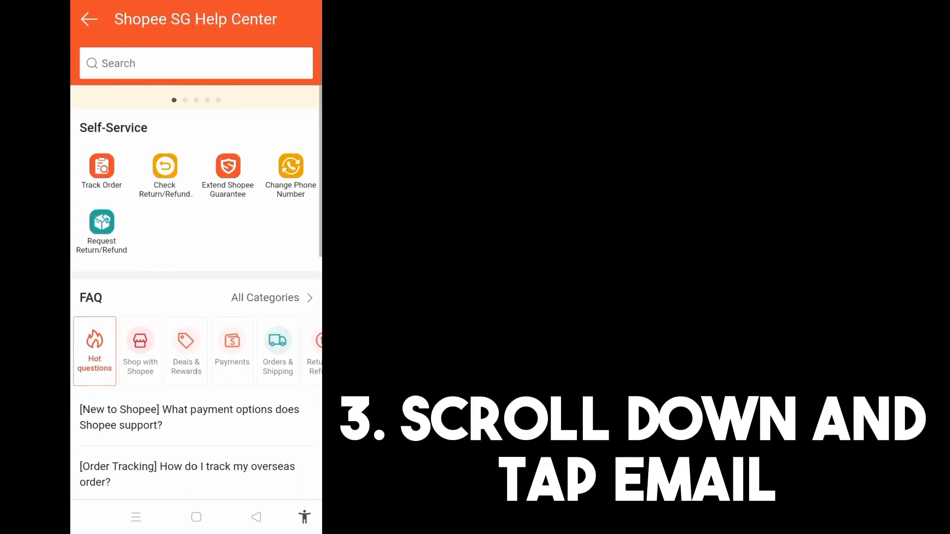
{"action": "scroll", "scroll_direction": "down", "scroll_amount": 3}
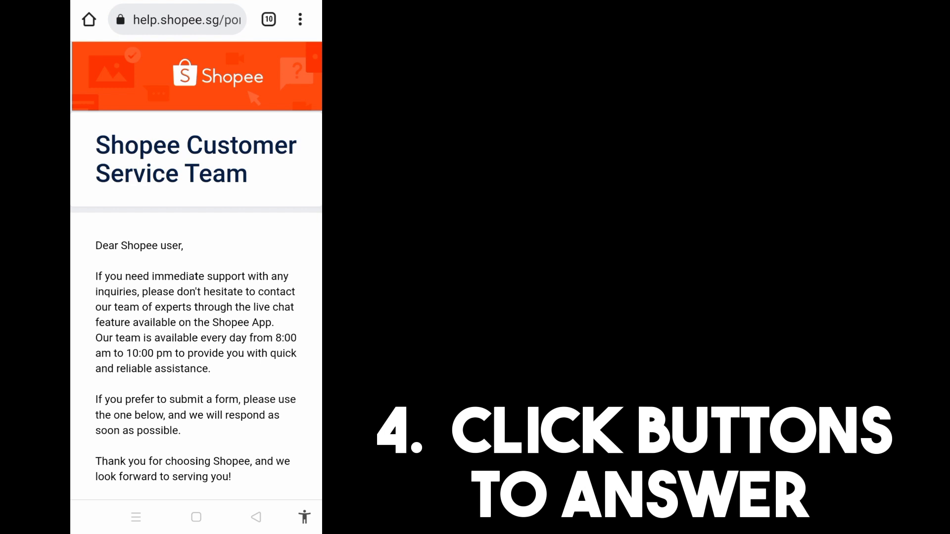
Choose Buyer and General Enquiries on the contact form, then focus the username field.
{"action": "scroll", "scroll_direction": "down", "scroll_amount": 3}
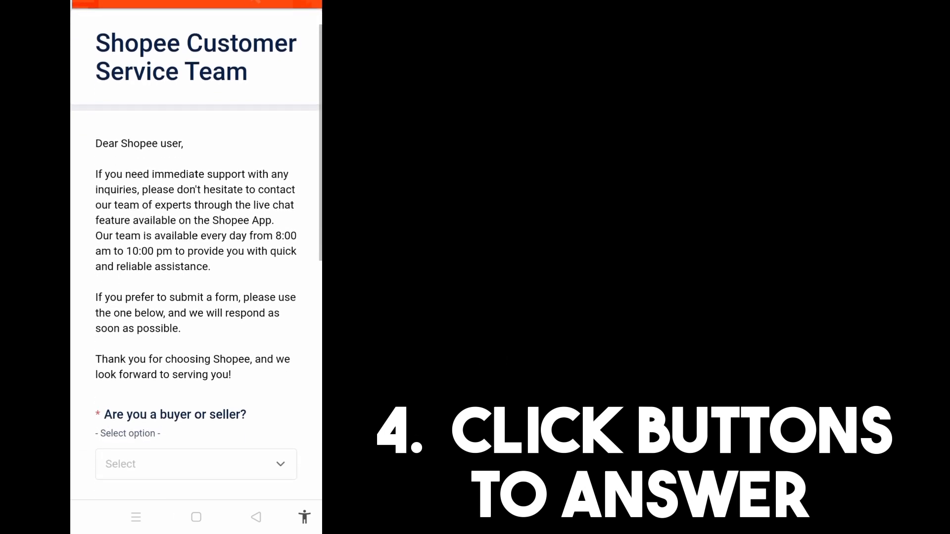
{"action": "scroll", "scroll_direction": "down", "scroll_amount": 3}
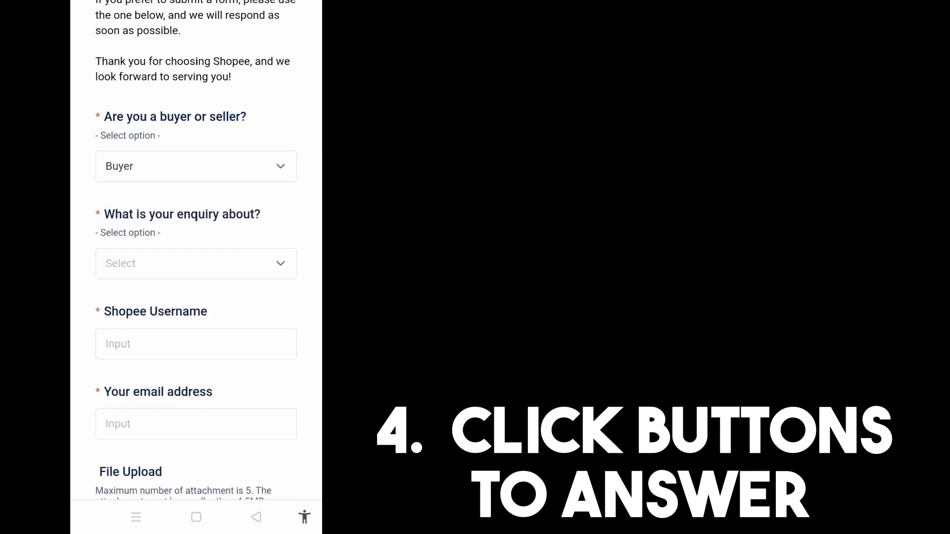
{"action": "left_click", "coordinate": [196, 263]}
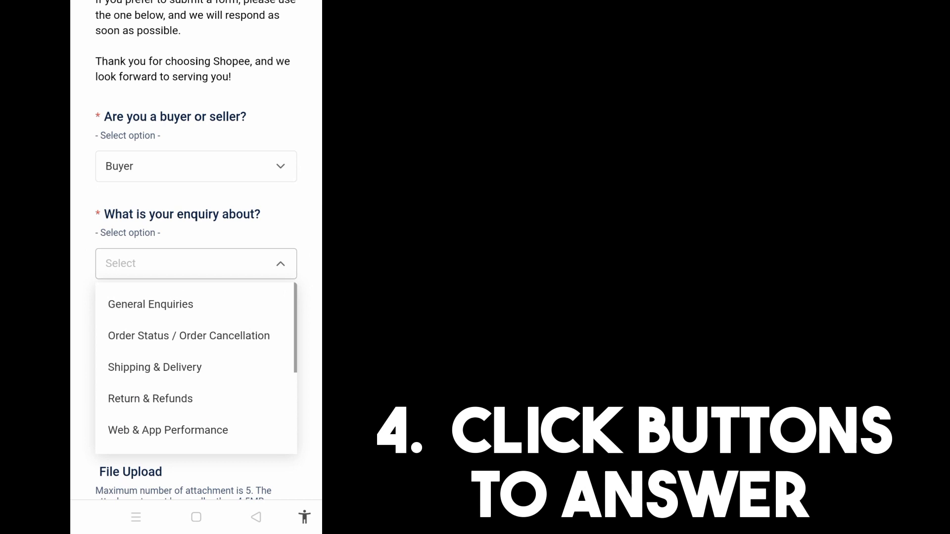
{"action": "left_click", "coordinate": [151, 305]}
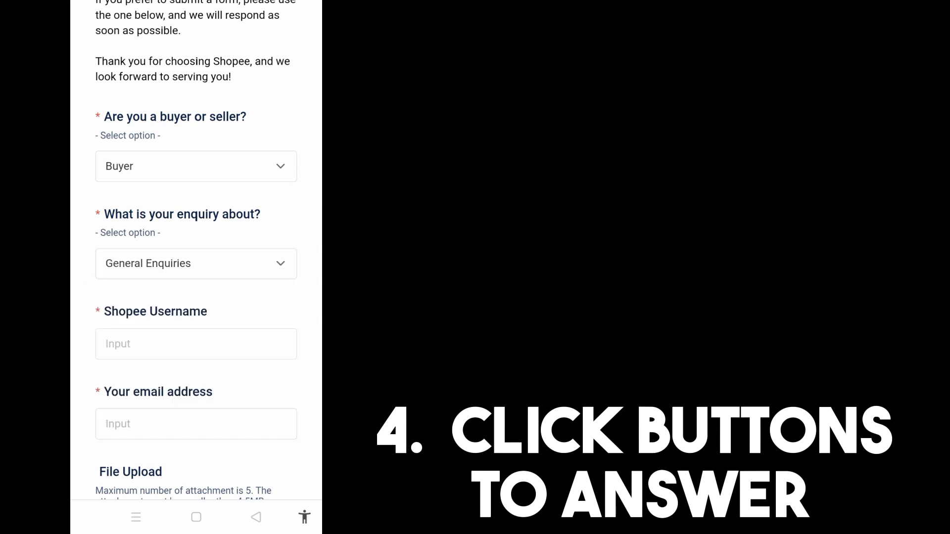
{"action": "scroll", "scroll_direction": "down", "scroll_amount": 3}
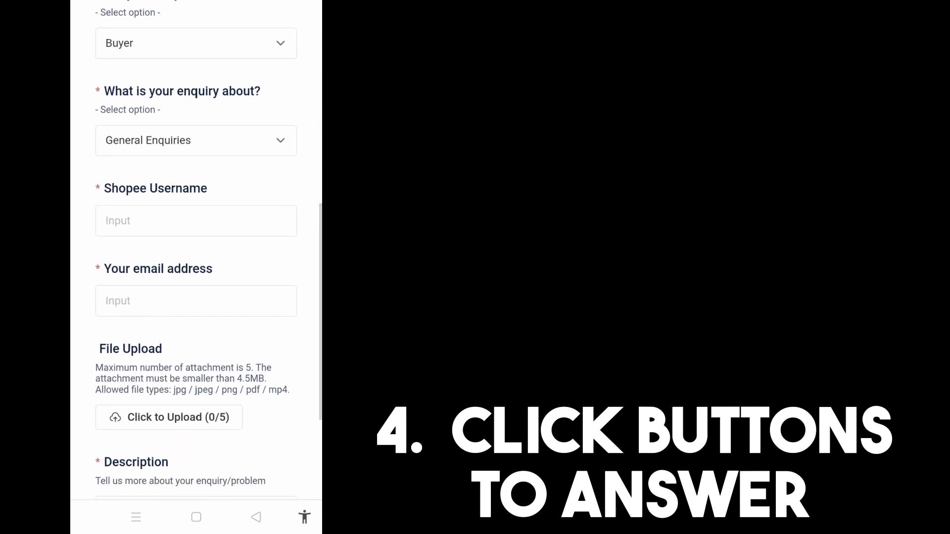
{"action": "left_click", "coordinate": [195, 221]}
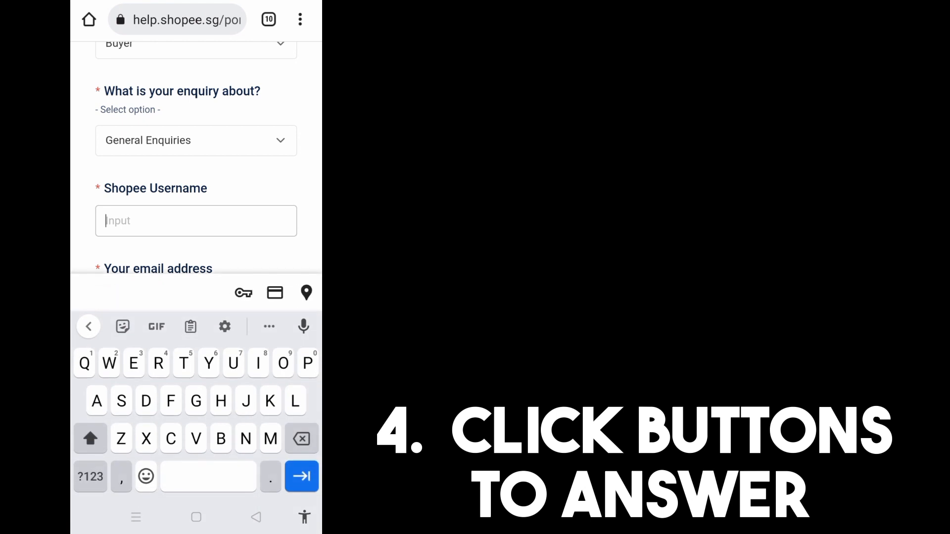
Enter the Shopee username and email address into the contact form.
{"action": "type", "text": "Andybrook"}
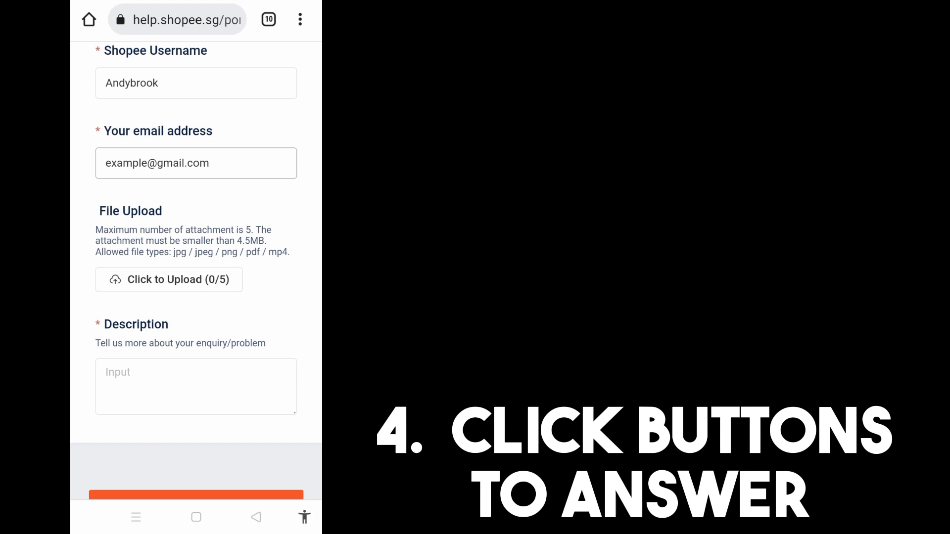
Type 'Please delete my Shopee purchase history' into the Description box.
{"action": "type", "text": "Please"}
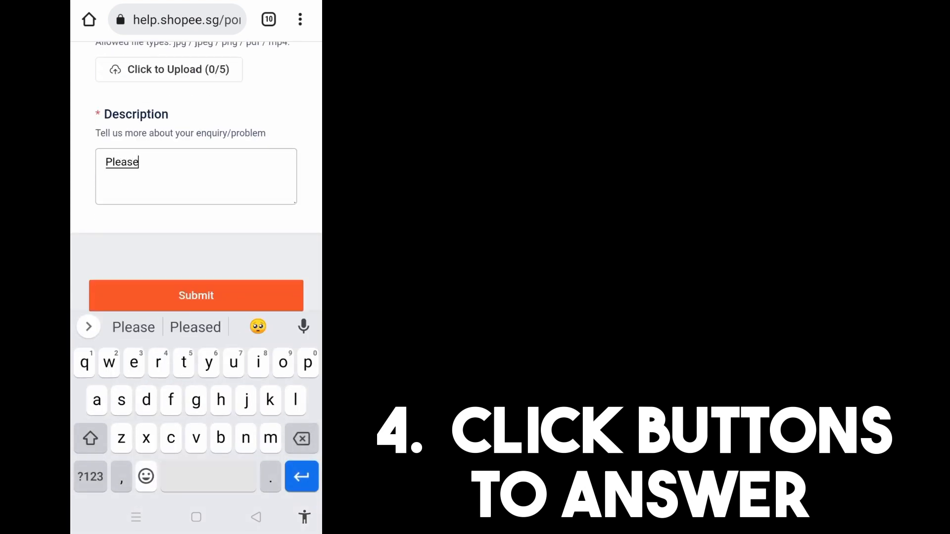
{"action": "type", "text": "deel"}
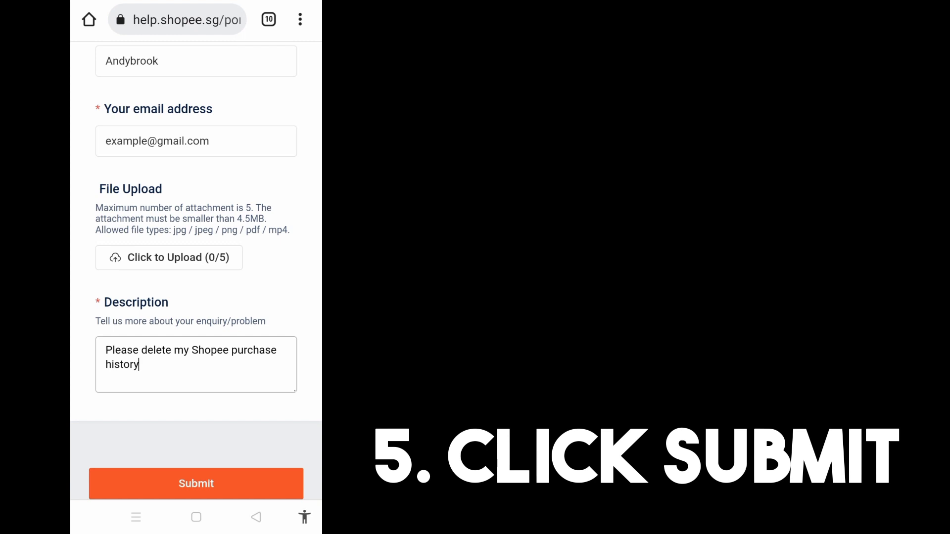
Submit the enquiry form and scroll the returned Help Center home page.
{"action": "left_click", "coordinate": [196, 483]}
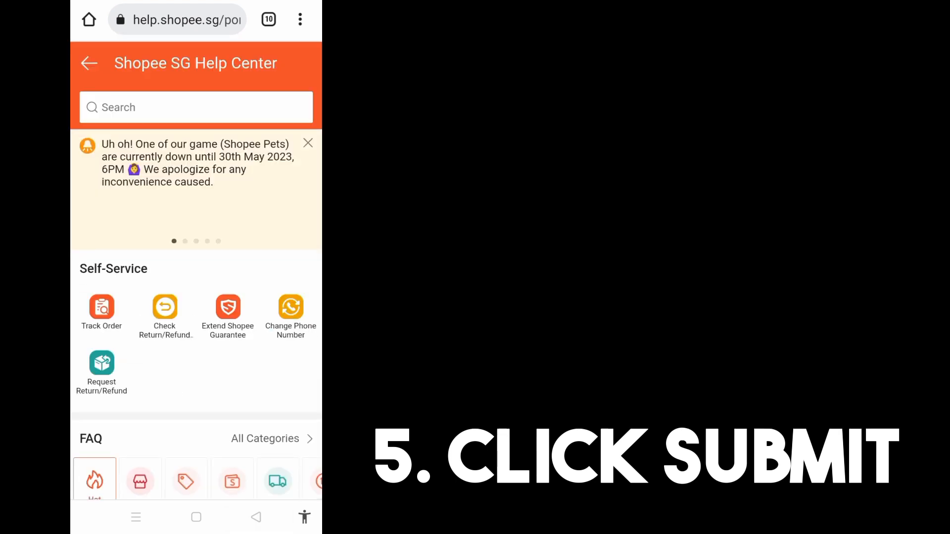
{"action": "scroll", "scroll_direction": "down", "scroll_amount": 3}
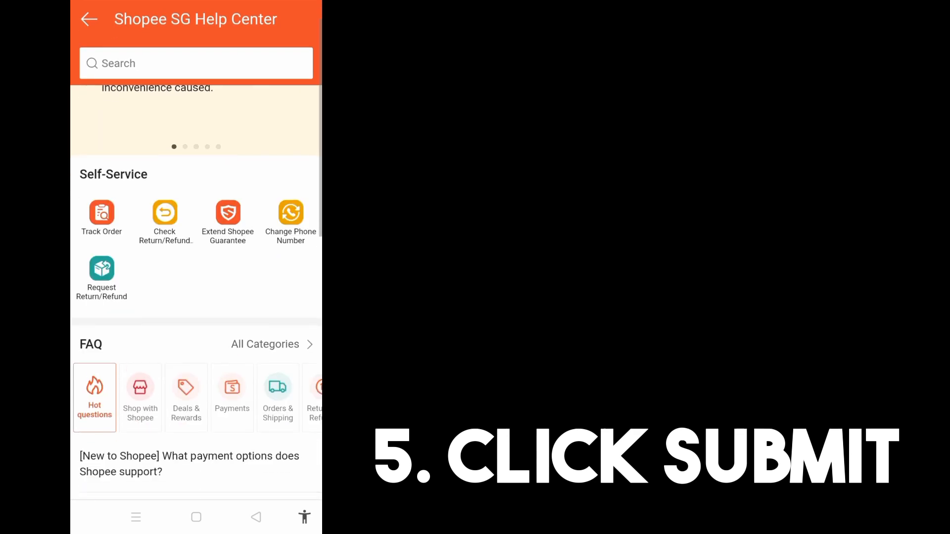
{"action": "scroll", "scroll_direction": "down", "scroll_amount": 3}
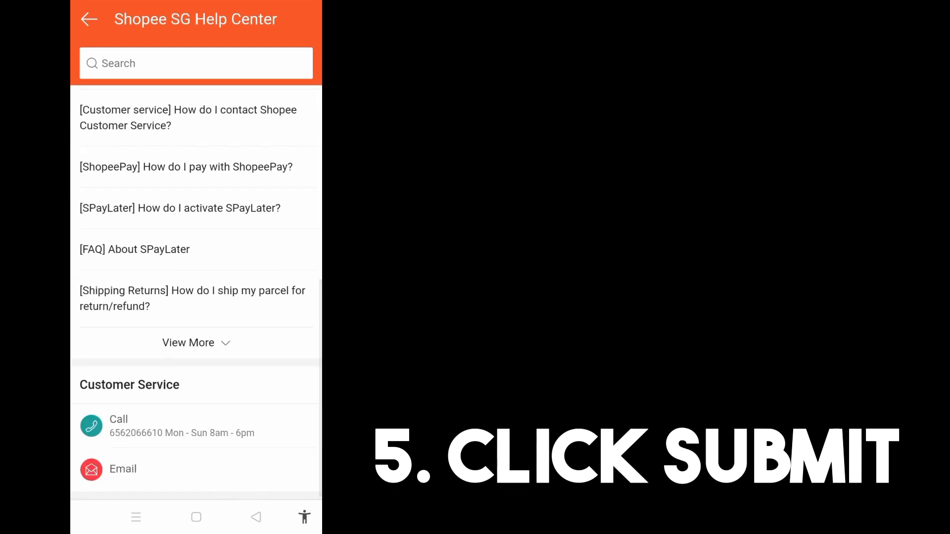